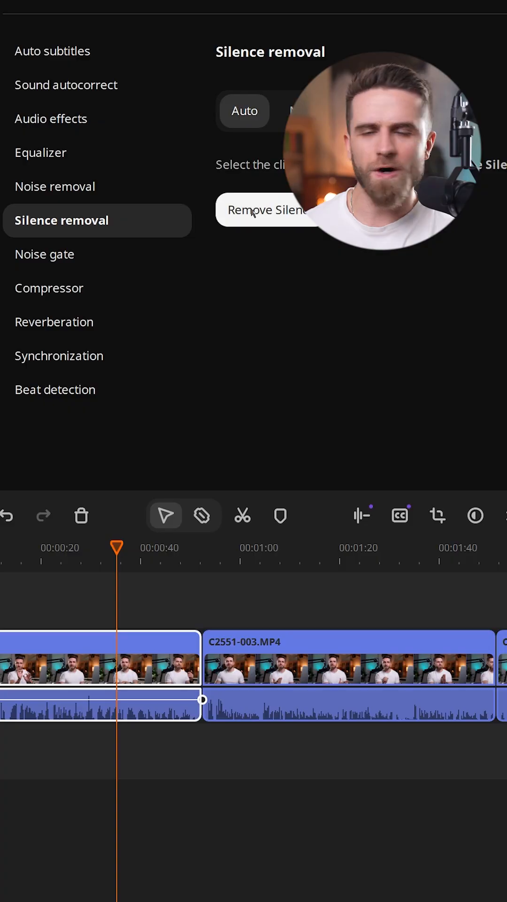
Cut the silent pauses out of the C2551-003.MP4 clip in Auto mode
click(266, 209)
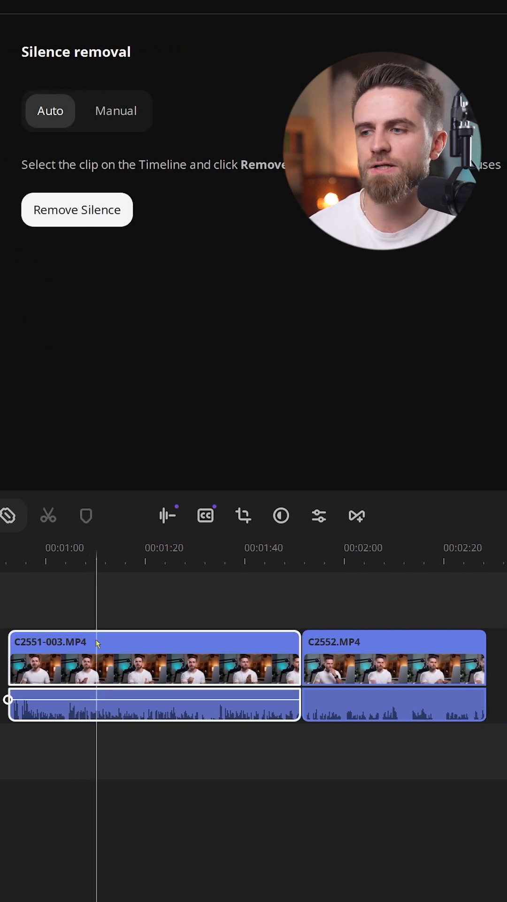
click(77, 209)
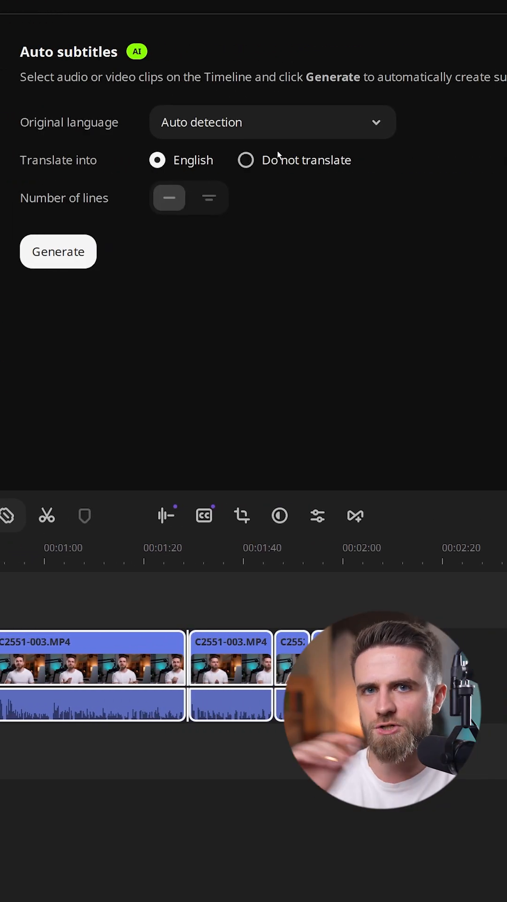
Generate auto subtitles with Spanish as the original language and no translation
click(272, 122)
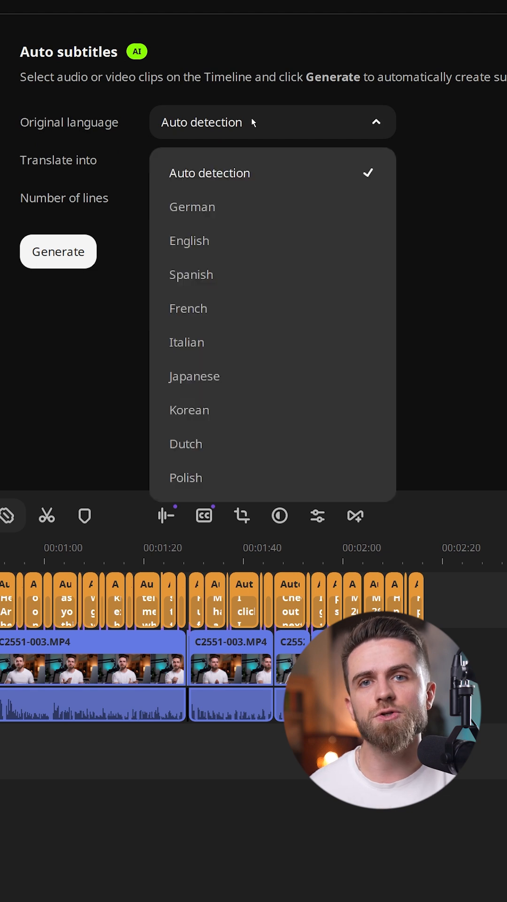
click(191, 275)
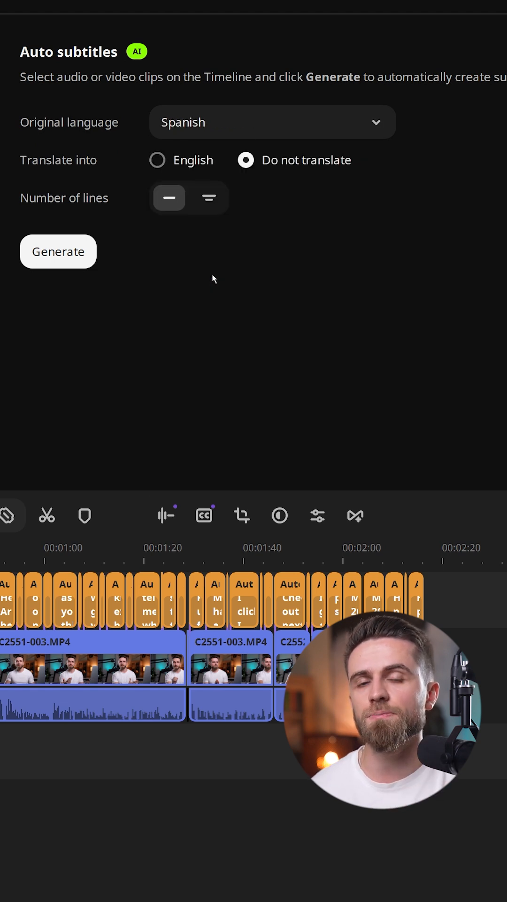
click(57, 251)
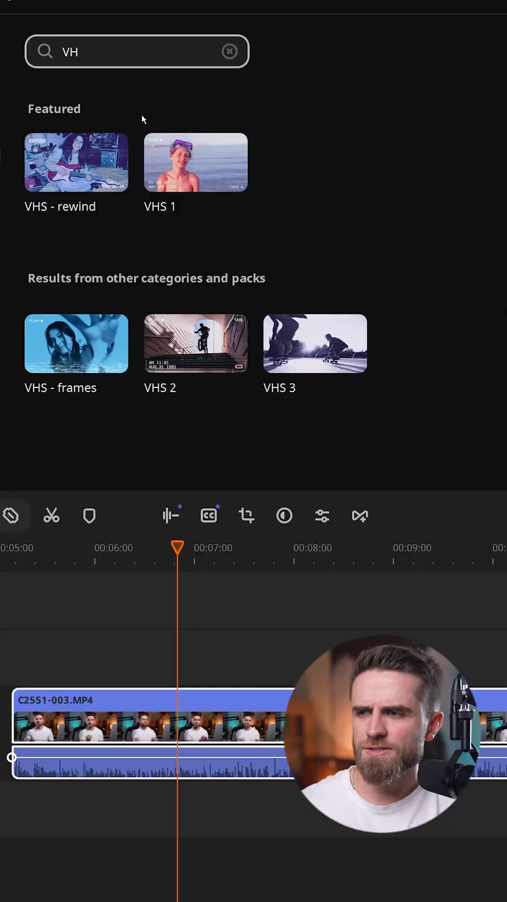
Drag the VHS 1 effect onto the C2551-003.MP4 clip
drag(196, 162, 265, 726)
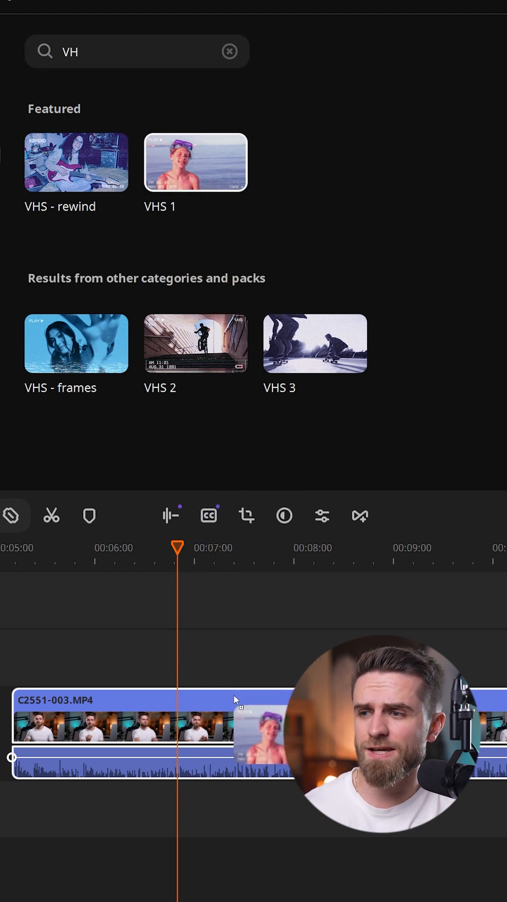